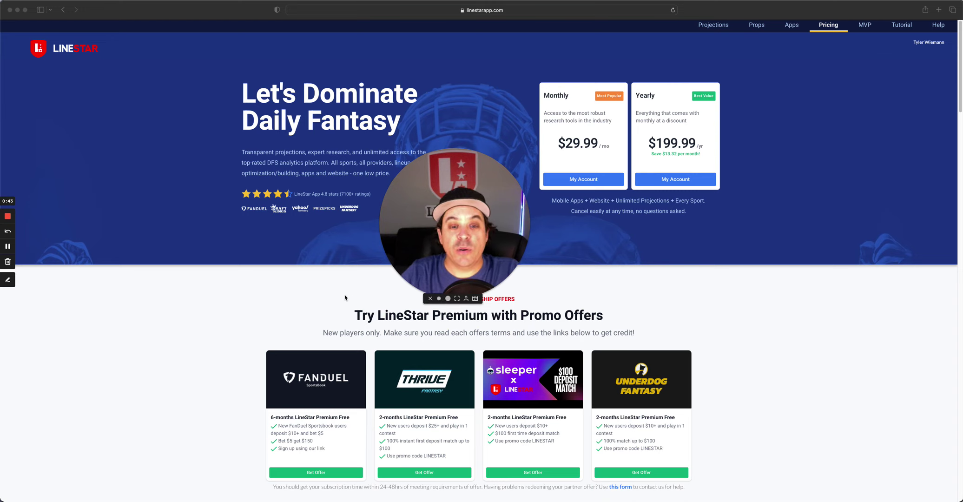
{"action": "mouse_move", "coordinate": [261, 285]}
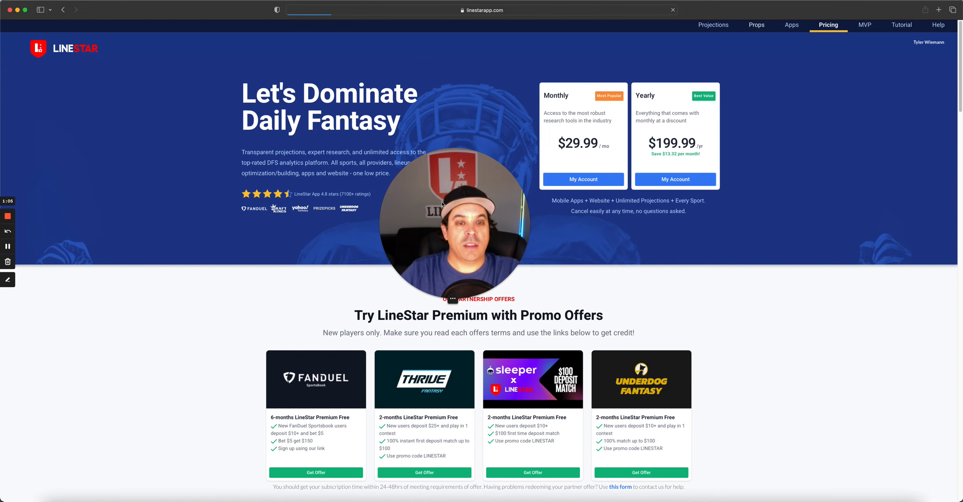
Go to the MLB Baseball Prop Bets page from the top navigation.
{"action": "left_click", "coordinate": [756, 25]}
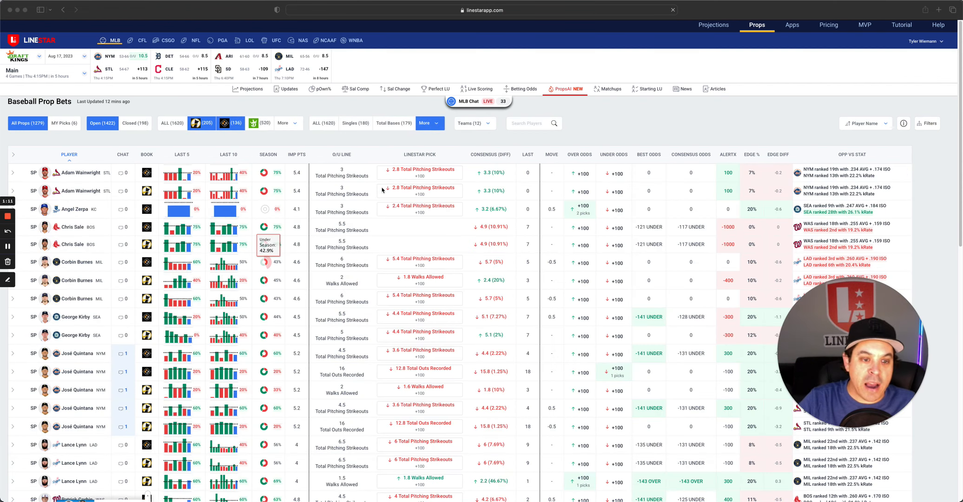
{"action": "mouse_move", "coordinate": [353, 207]}
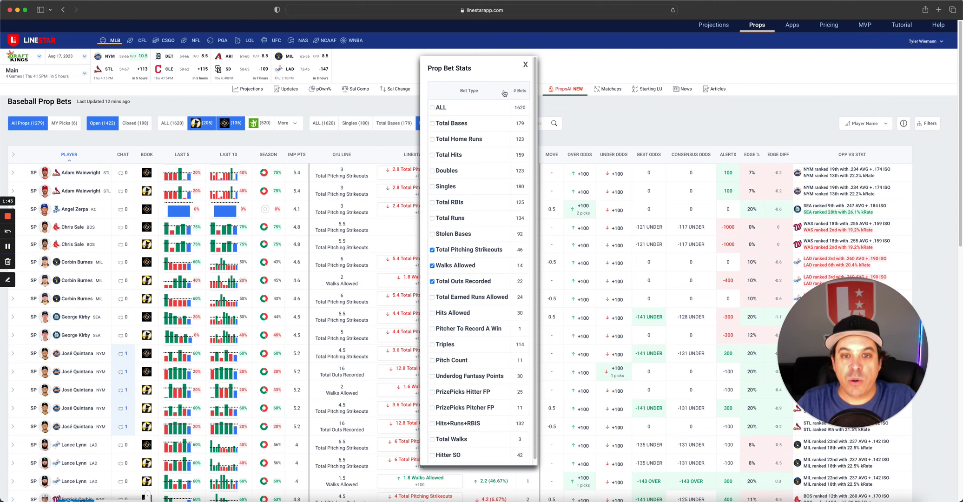
Show only the six saved picks under MY Picks, sorted by Consensus Odds.
{"action": "left_click", "coordinate": [525, 65]}
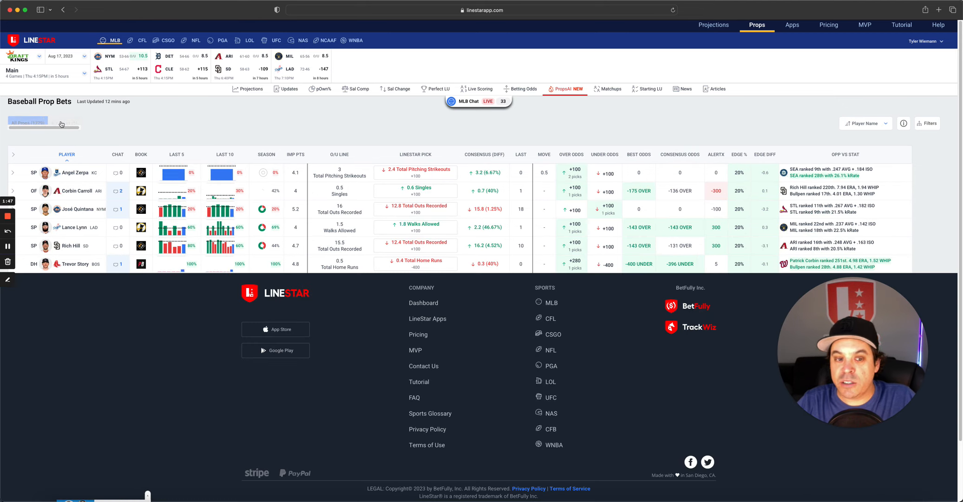
{"action": "left_click", "coordinate": [65, 123]}
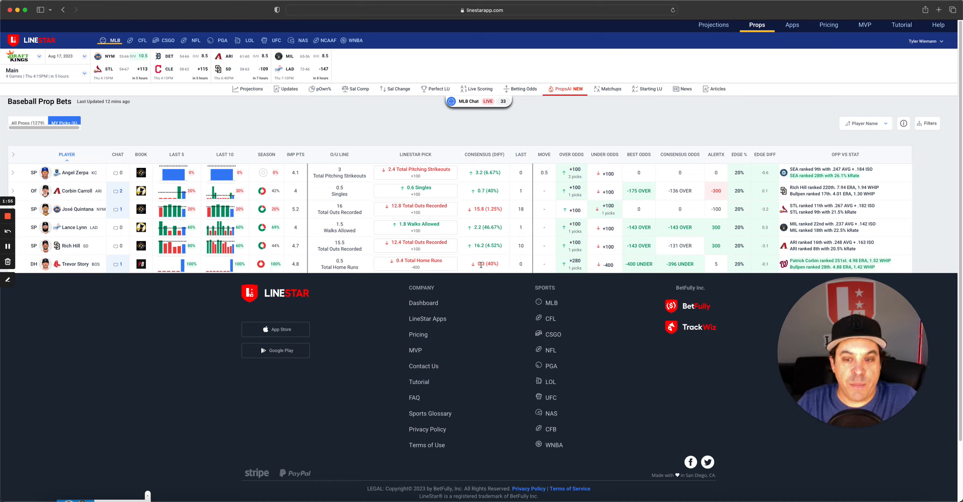
{"action": "left_click", "coordinate": [680, 154]}
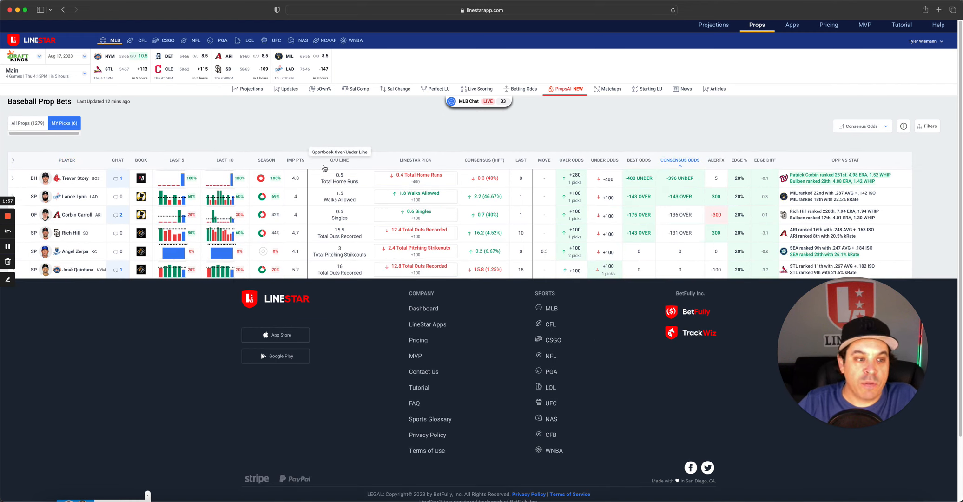
{"action": "mouse_move", "coordinate": [58, 201]}
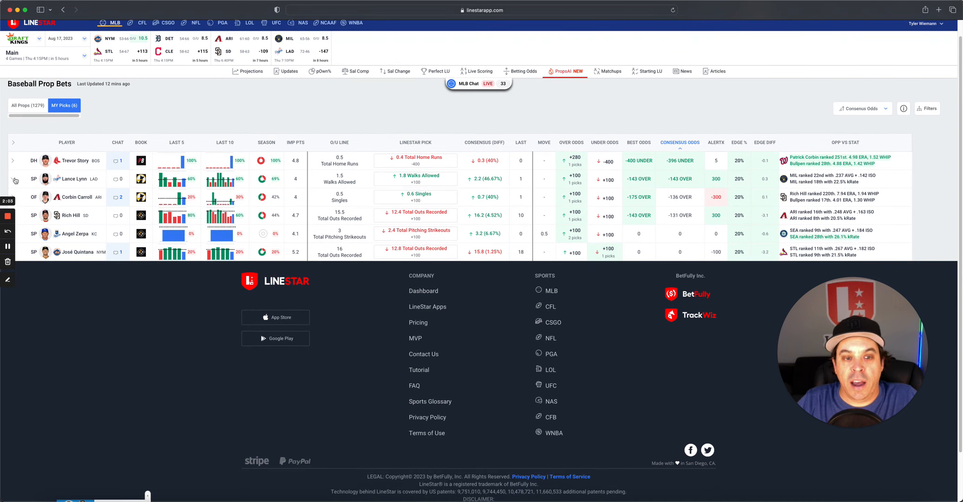
Expand Lance Lynn's walks allowed pick and view his player card.
{"action": "left_click", "coordinate": [13, 179]}
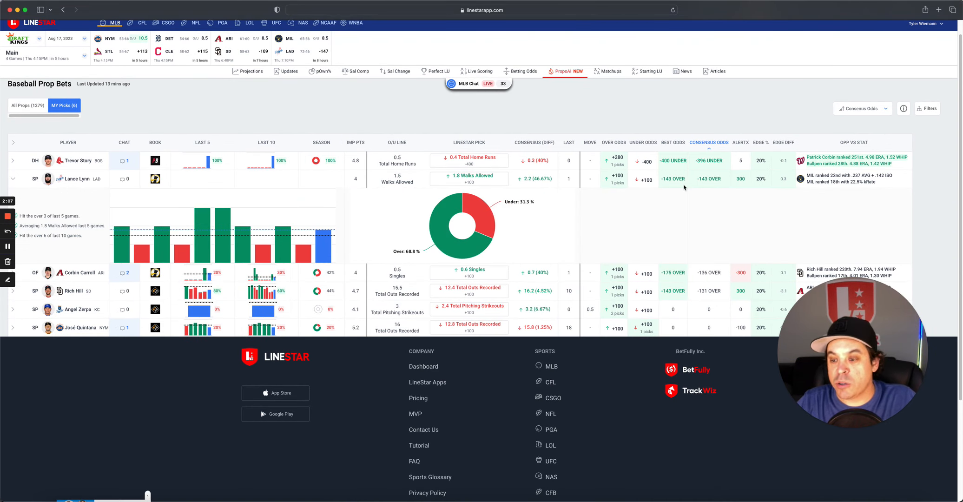
{"action": "mouse_move", "coordinate": [454, 215]}
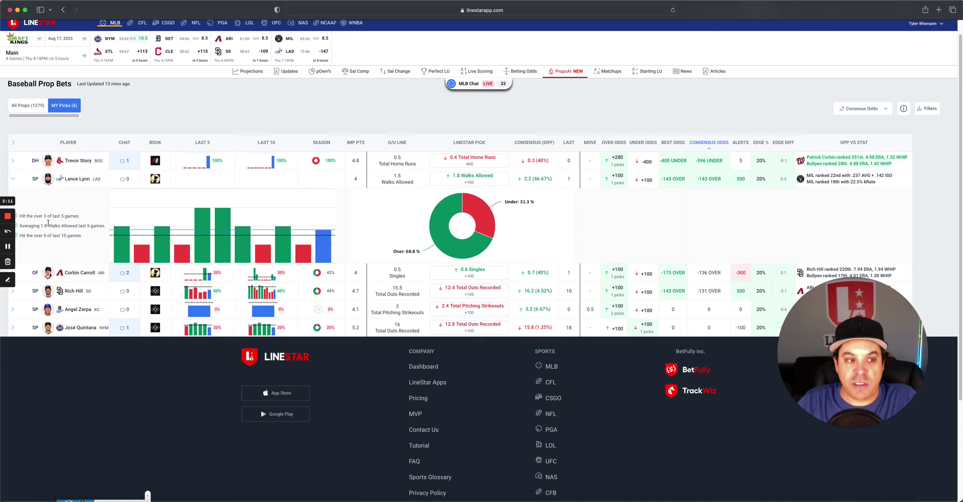
{"action": "mouse_move", "coordinate": [97, 233]}
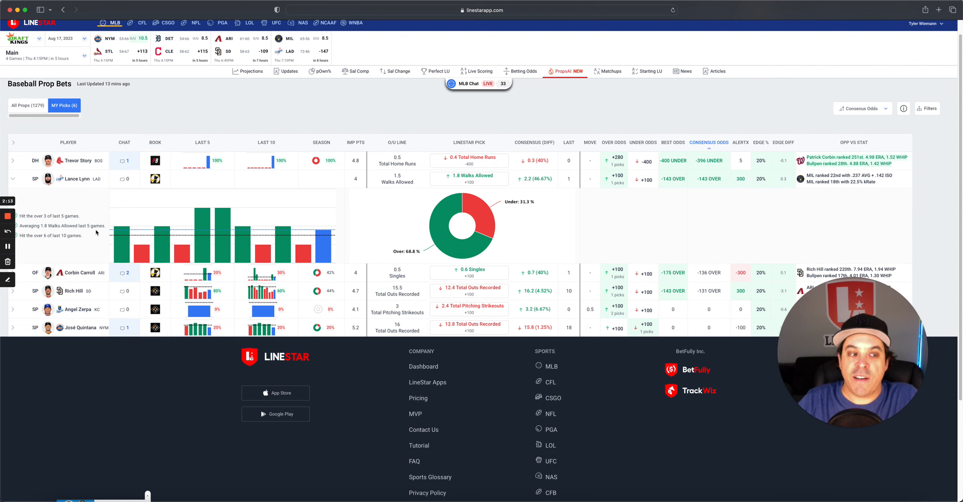
{"action": "left_click", "coordinate": [79, 179]}
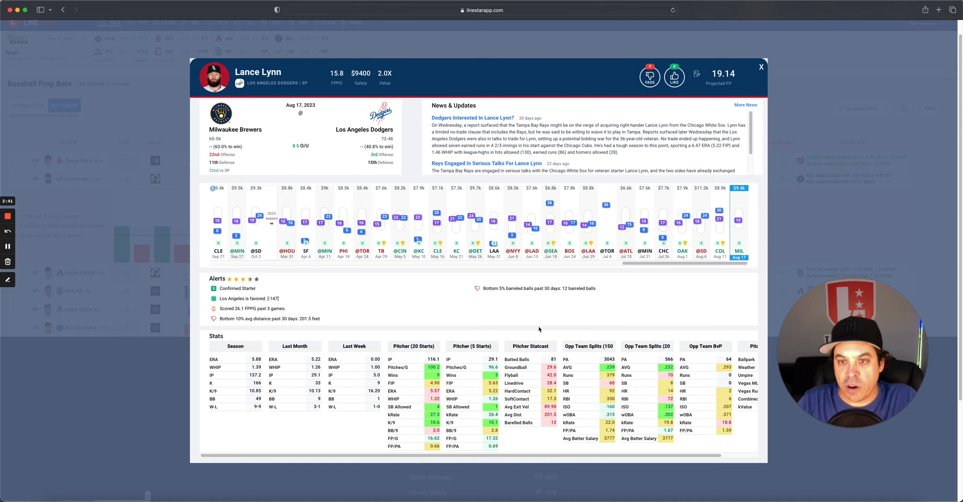
{"action": "mouse_move", "coordinate": [759, 94]}
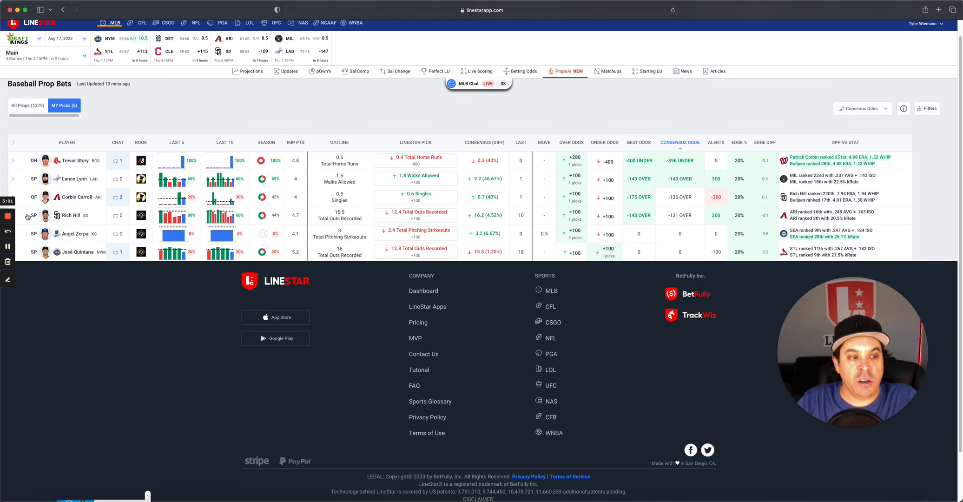
Expand Rich Hill's total outs recorded pick to see his recent games.
{"action": "left_click", "coordinate": [71, 215]}
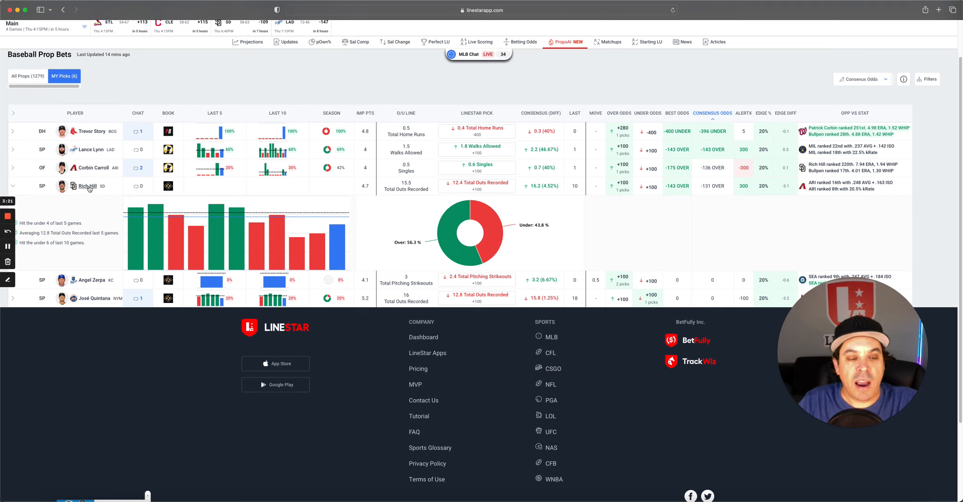
{"action": "left_click", "coordinate": [87, 186]}
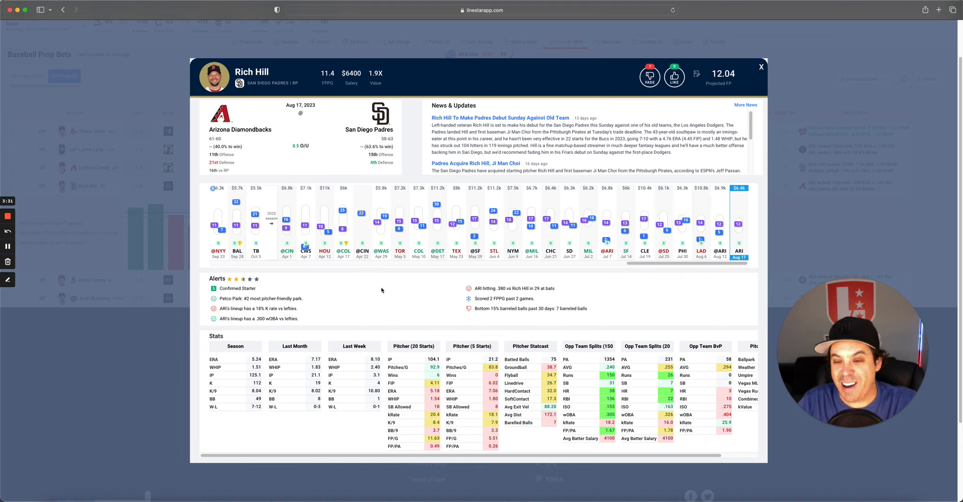
{"action": "mouse_move", "coordinate": [709, 286]}
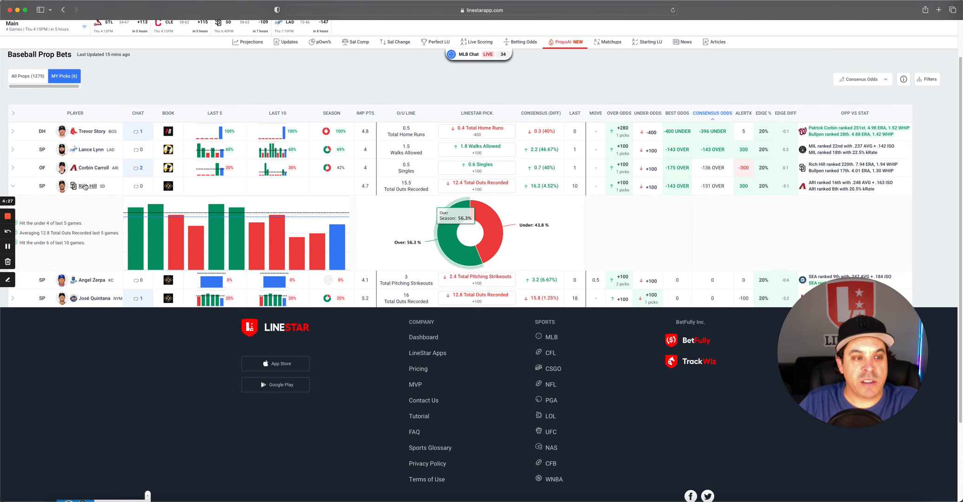
Reopen Rich Hill's player card, review it, and close it again.
{"action": "left_click", "coordinate": [87, 186]}
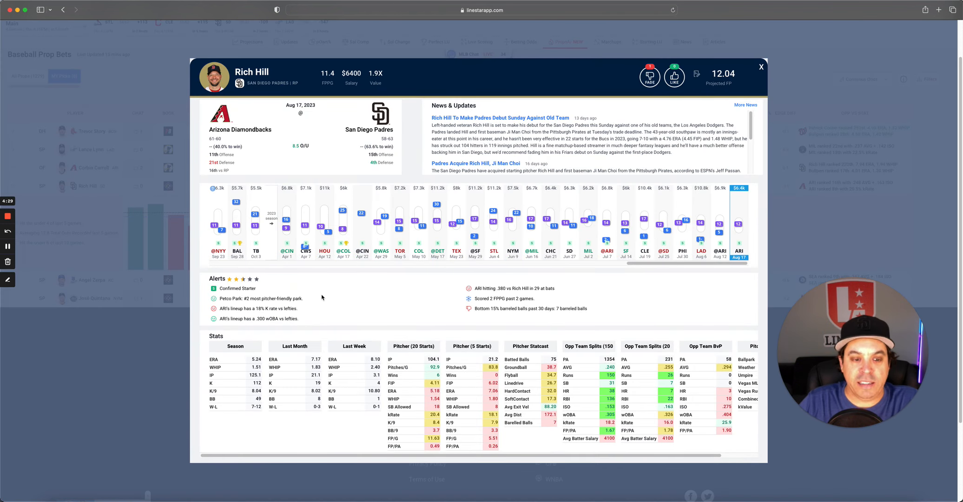
{"action": "mouse_move", "coordinate": [366, 316]}
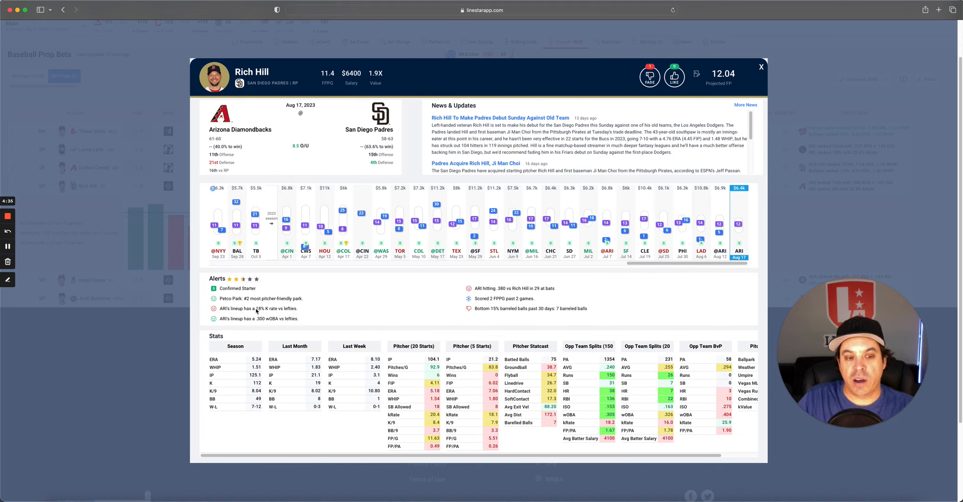
{"action": "double_click", "coordinate": [269, 309]}
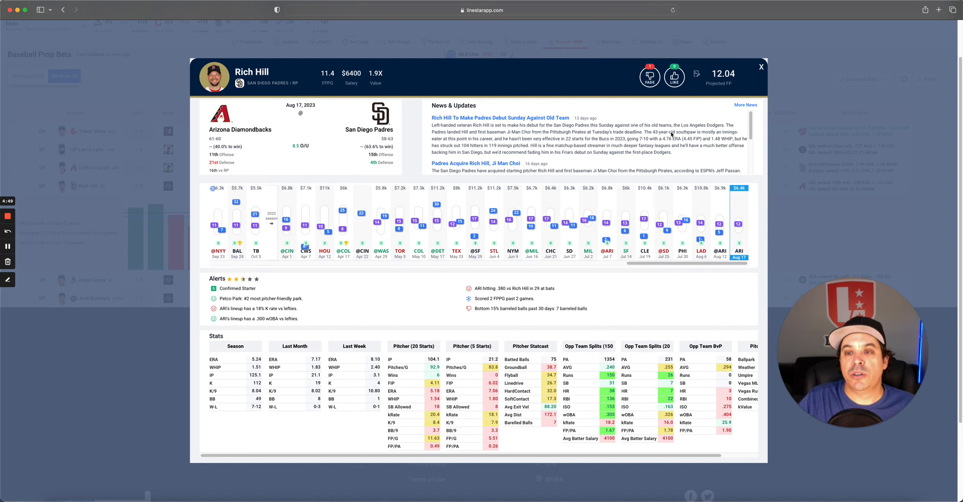
{"action": "left_click", "coordinate": [762, 67]}
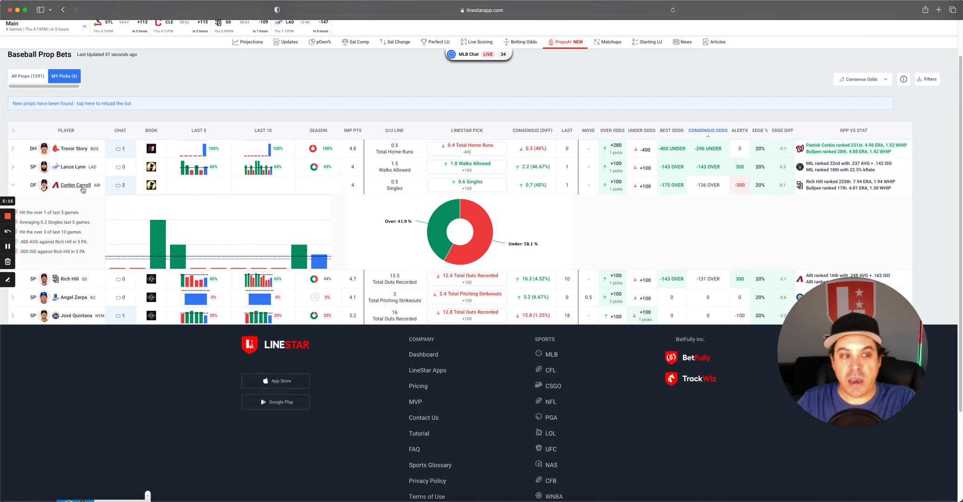
{"action": "left_click", "coordinate": [76, 185]}
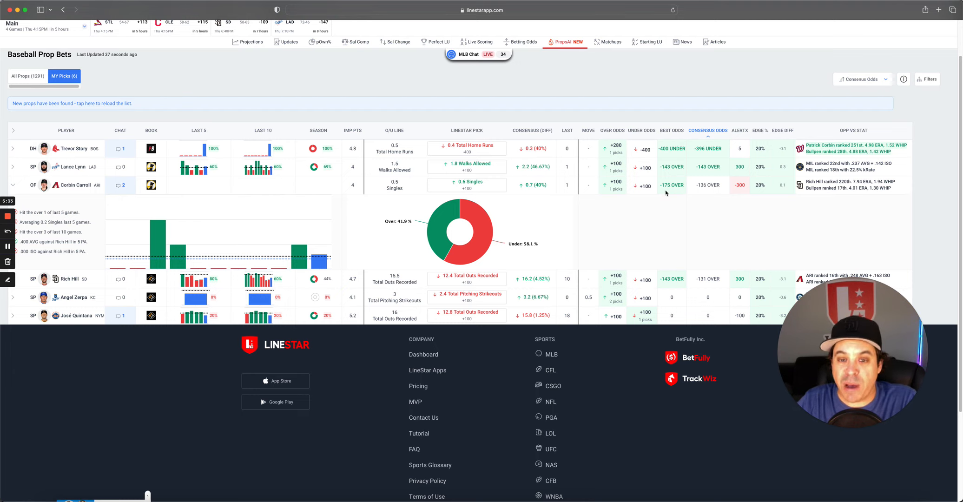
{"action": "left_click", "coordinate": [72, 185]}
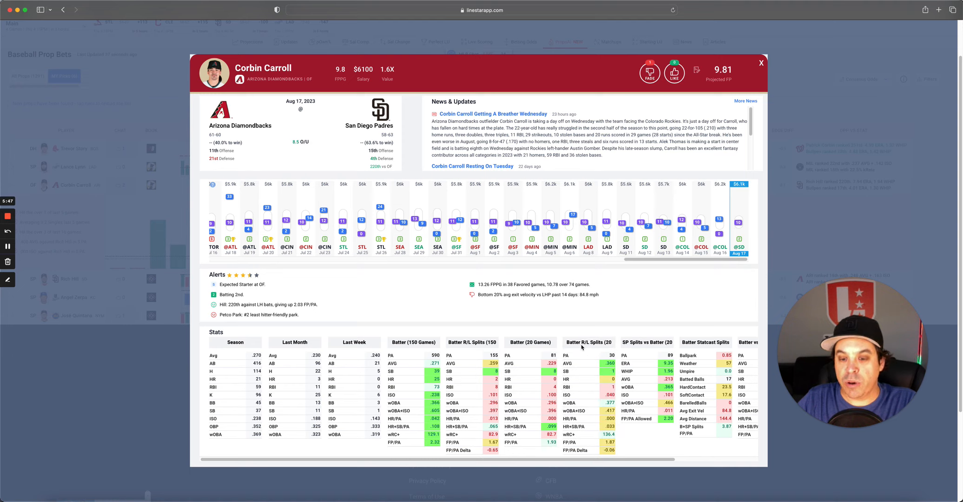
{"action": "mouse_move", "coordinate": [616, 347]}
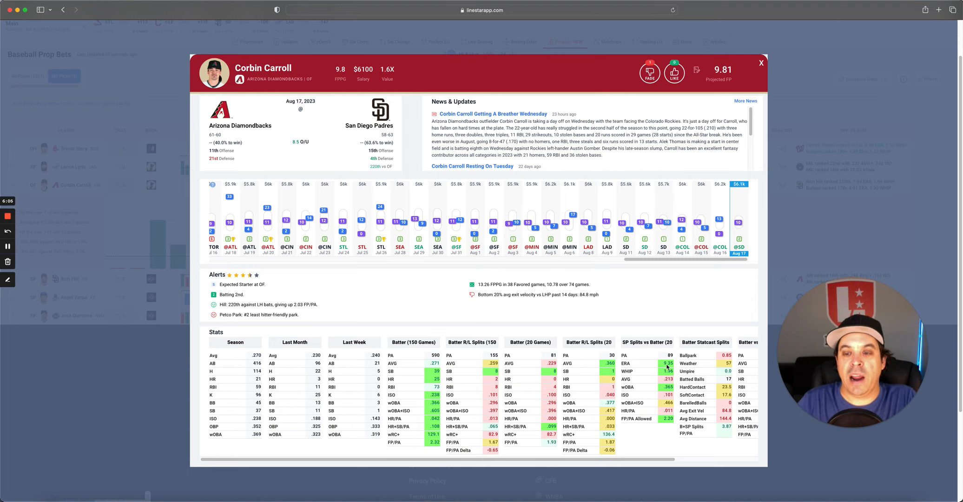
Close Corbin Carroll's player card and bring up Angel Zerpa's card.
{"action": "left_click", "coordinate": [761, 62]}
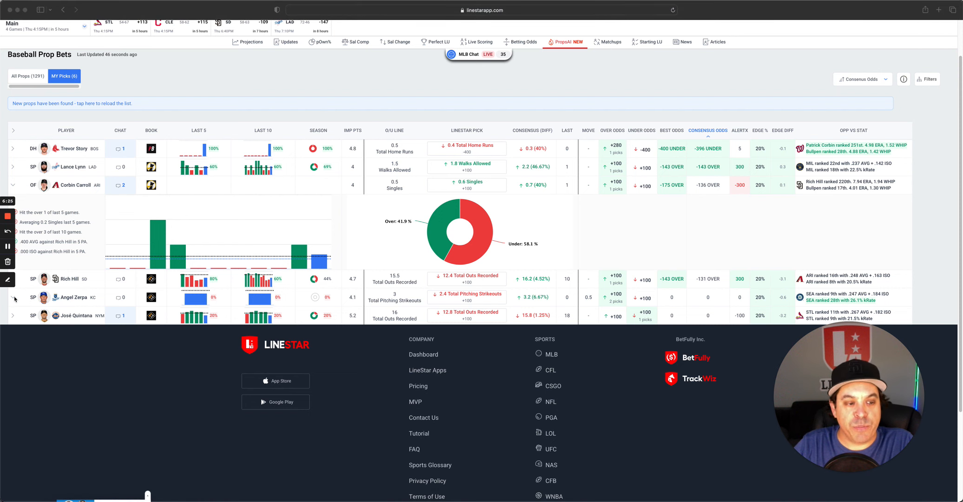
{"action": "left_click", "coordinate": [73, 297]}
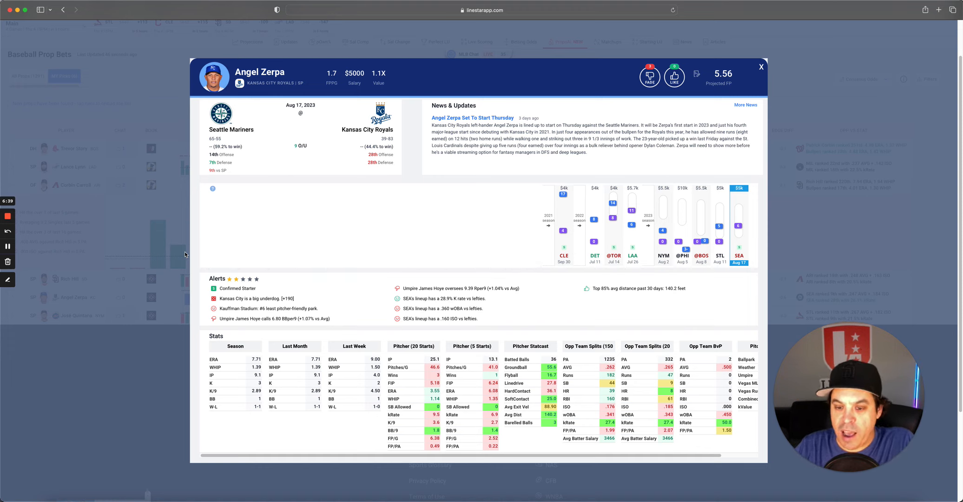
{"action": "mouse_move", "coordinate": [571, 332]}
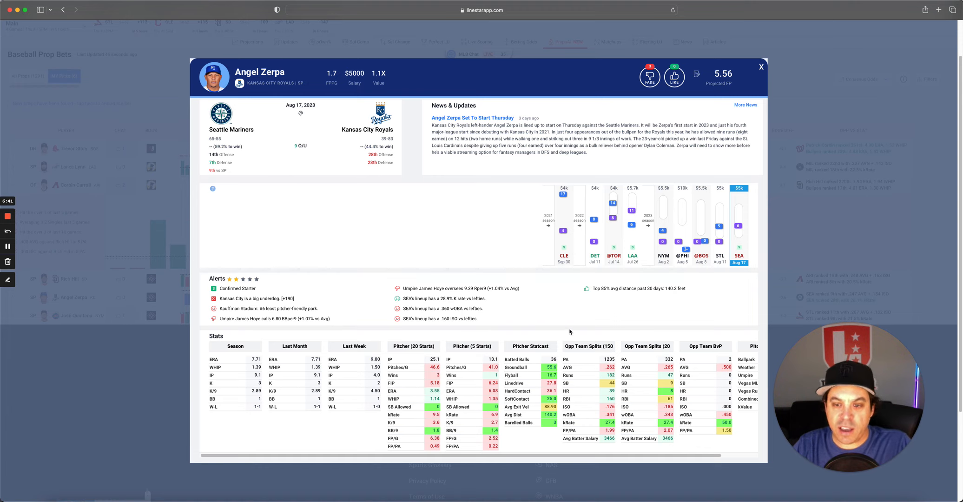
{"action": "mouse_move", "coordinate": [587, 308]}
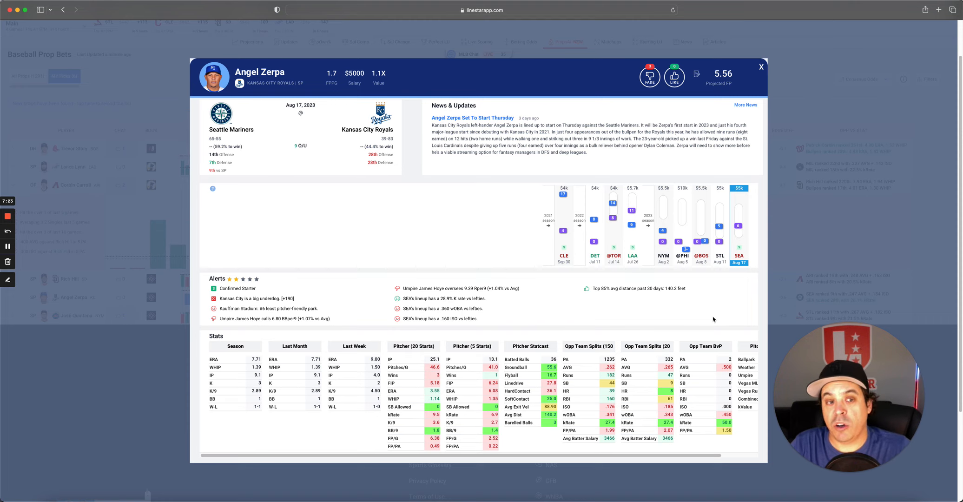
{"action": "mouse_move", "coordinate": [673, 306]}
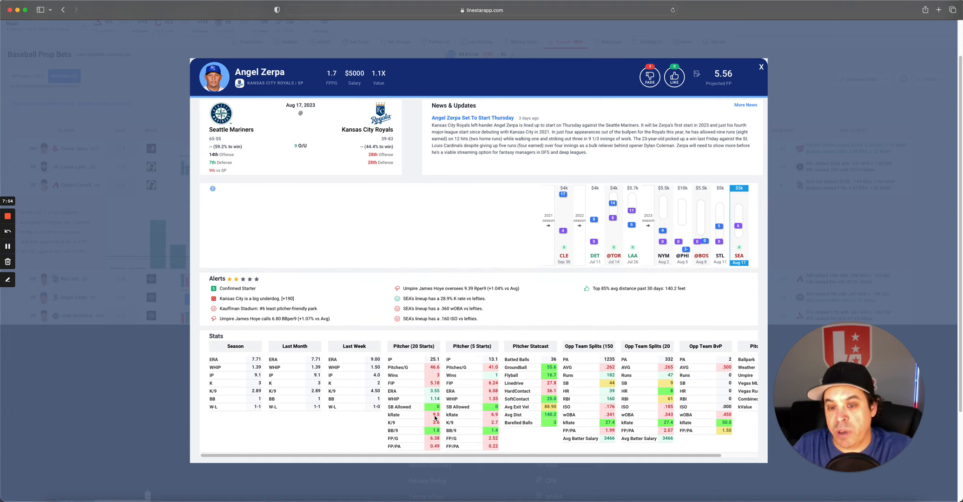
{"action": "mouse_move", "coordinate": [533, 309]}
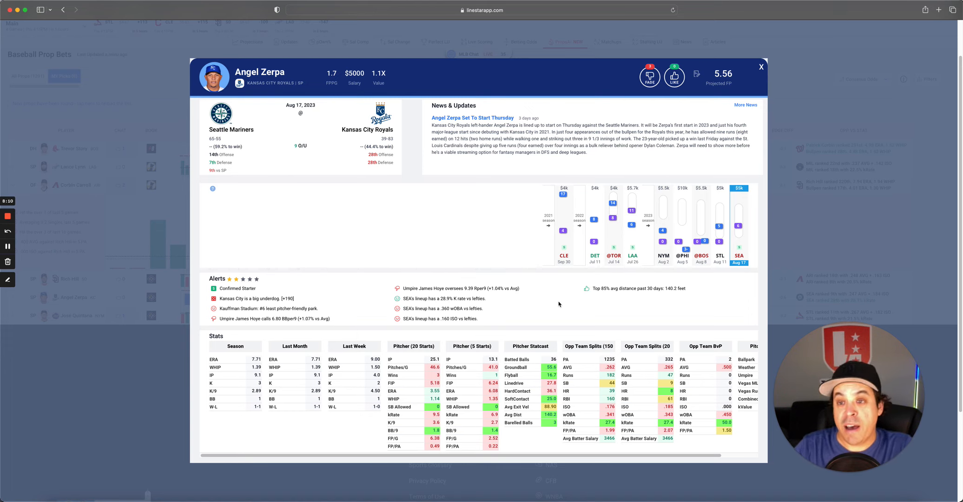
Close Angel Zerpa's card and scroll down to José Quintana's pick history.
{"action": "left_click", "coordinate": [762, 67]}
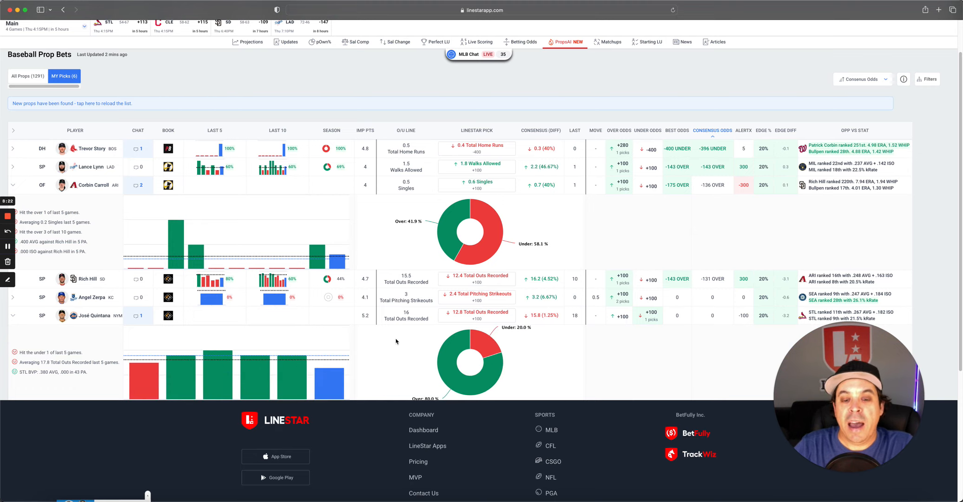
{"action": "mouse_move", "coordinate": [407, 328]}
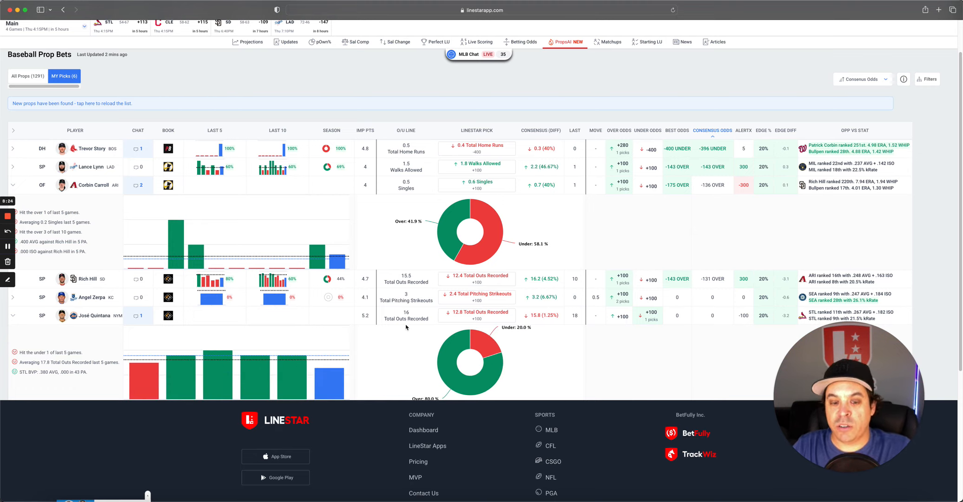
{"action": "scroll", "scroll_direction": "down", "scroll_amount": 3}
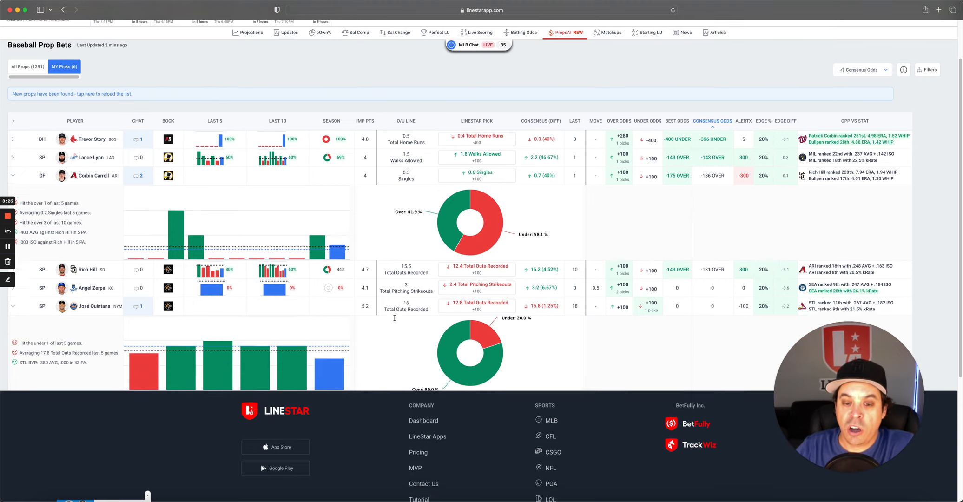
{"action": "scroll", "scroll_direction": "down", "scroll_amount": 3}
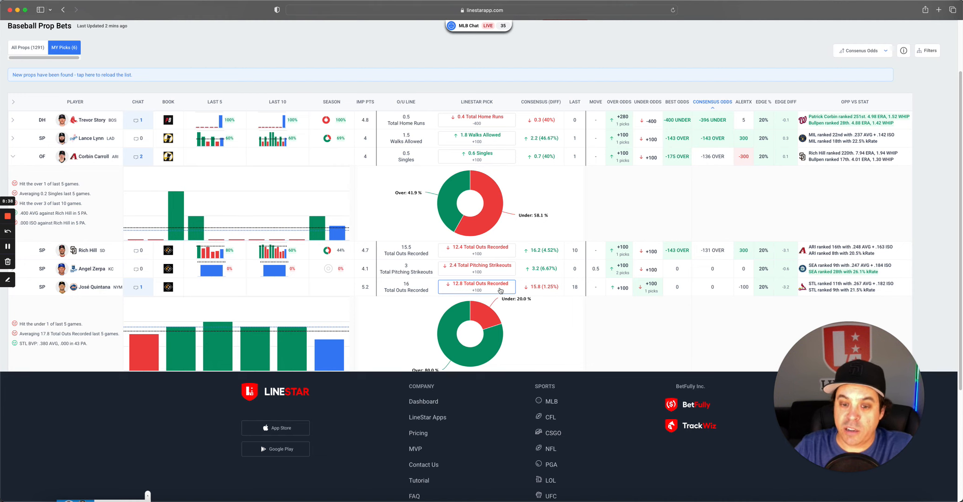
{"action": "mouse_move", "coordinate": [437, 324]}
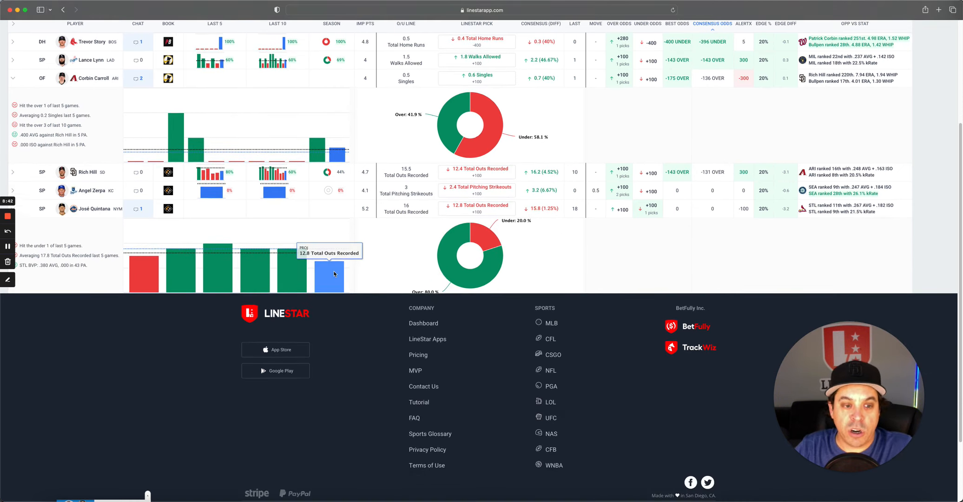
Review José Quintana's player card and close it.
{"action": "left_click", "coordinate": [95, 209]}
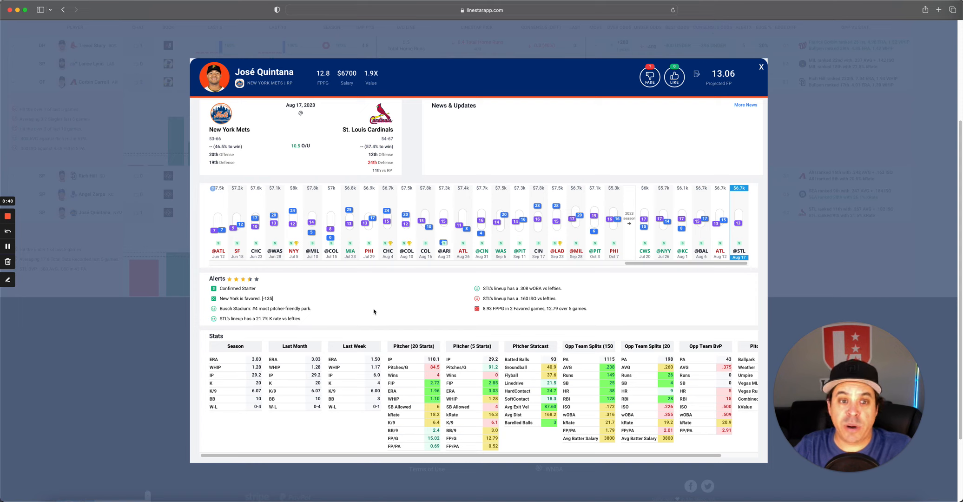
{"action": "mouse_move", "coordinate": [377, 308]}
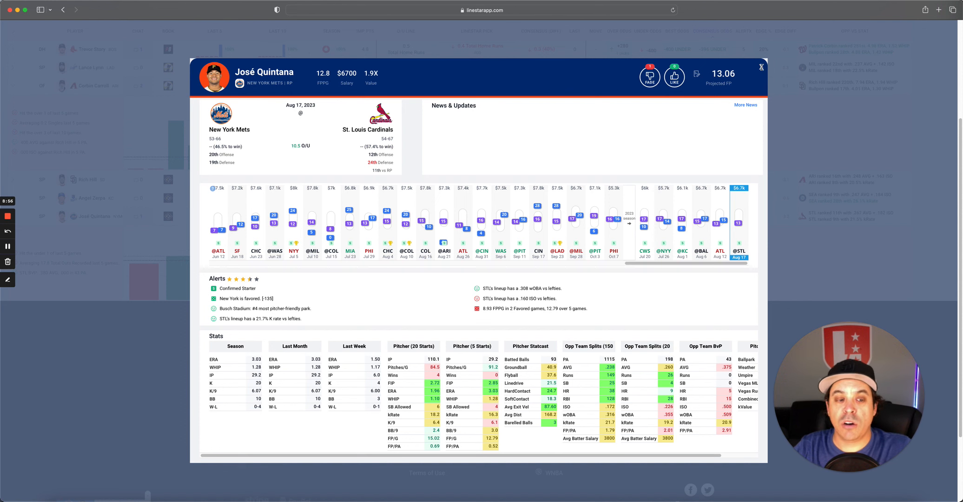
{"action": "left_click", "coordinate": [759, 63]}
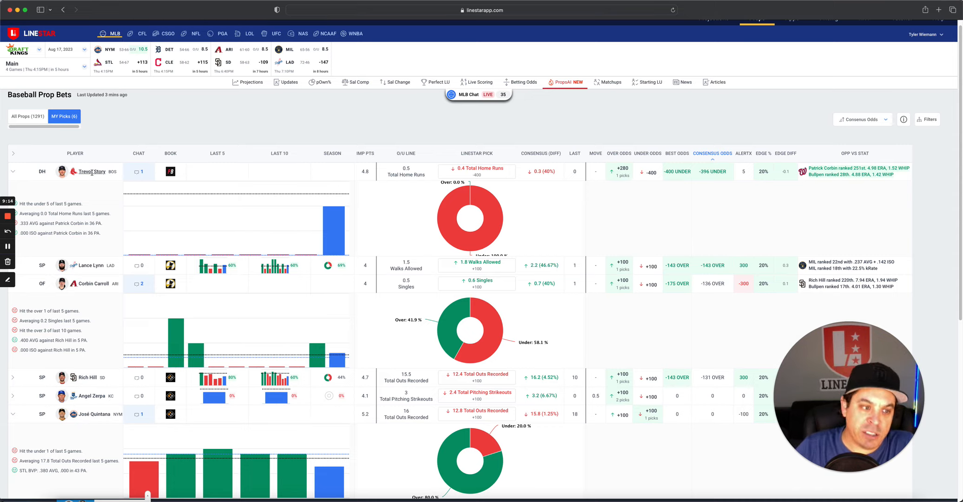
Bring up Trevor Story's player card from the My Picks table.
{"action": "left_click", "coordinate": [91, 172]}
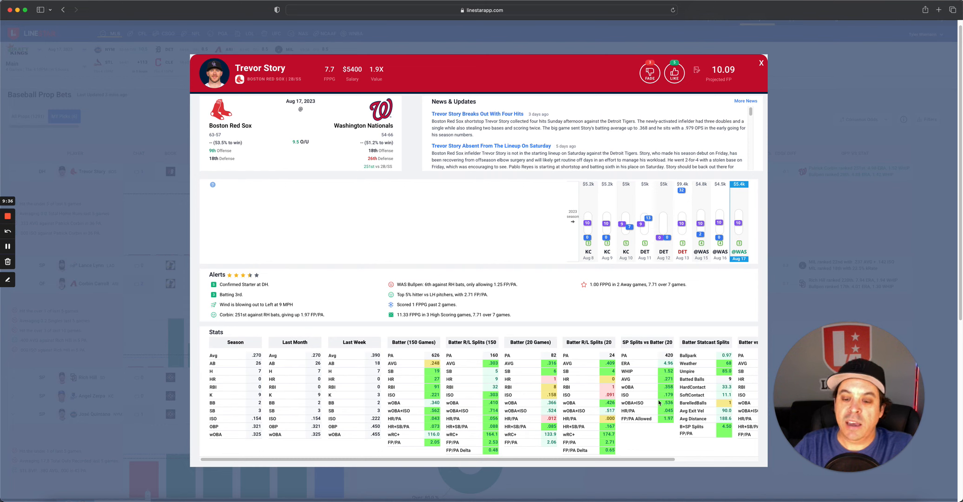
Scroll Trevor Story's stats table across to the BvP and Bullpen (Season) columns.
{"action": "scroll", "scroll_direction": "right", "scroll_amount": 3}
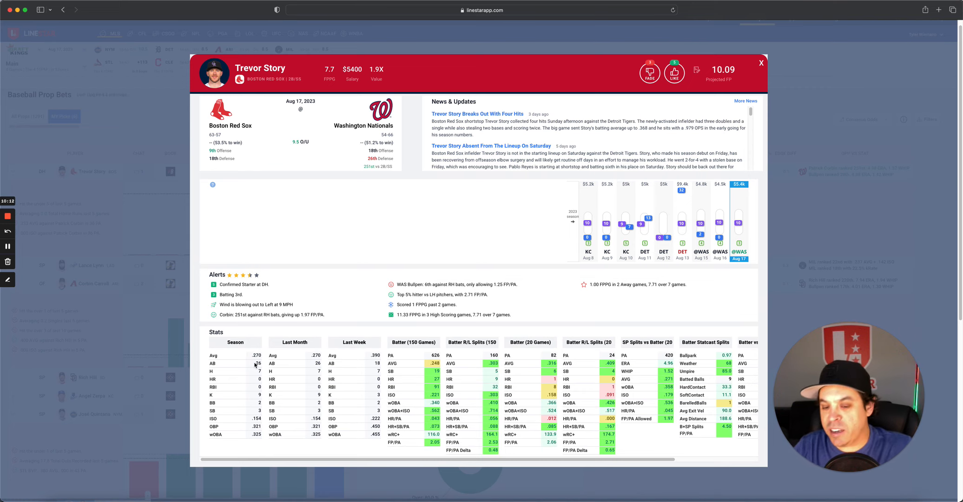
{"action": "scroll", "scroll_direction": "right", "scroll_amount": 3}
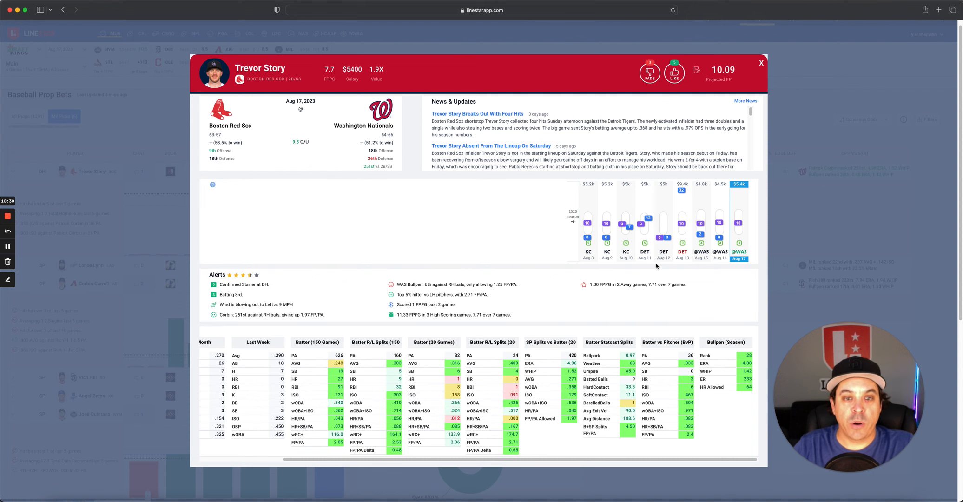
Close Trevor Story's player card and scroll down through the My Picks table.
{"action": "left_click", "coordinate": [761, 64]}
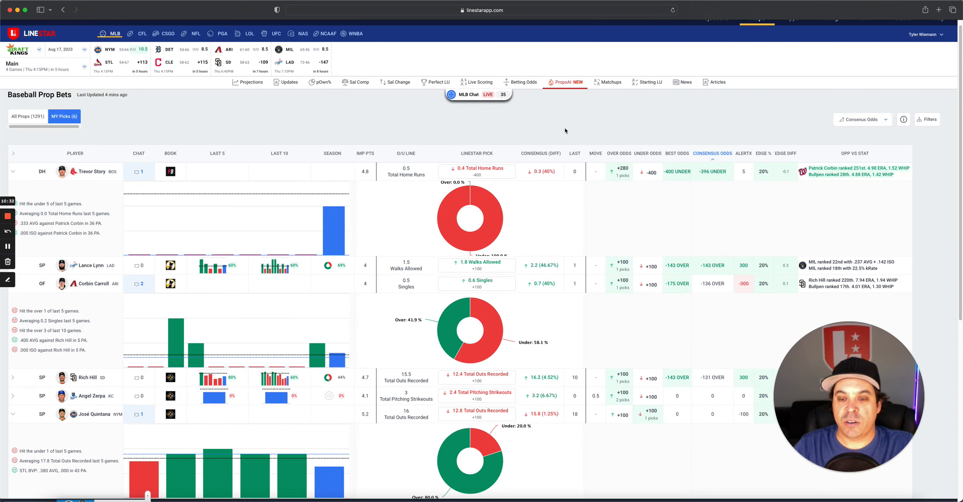
{"action": "mouse_move", "coordinate": [507, 129]}
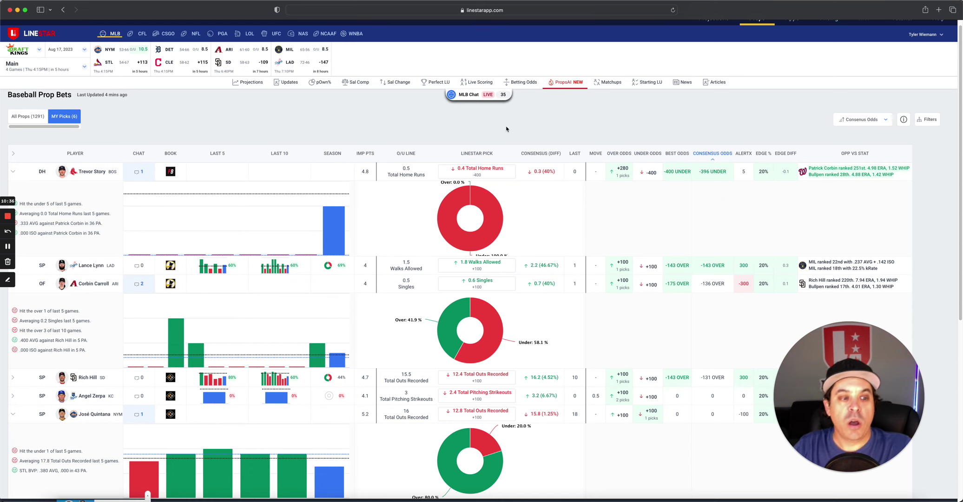
{"action": "scroll", "scroll_direction": "down", "scroll_amount": 3}
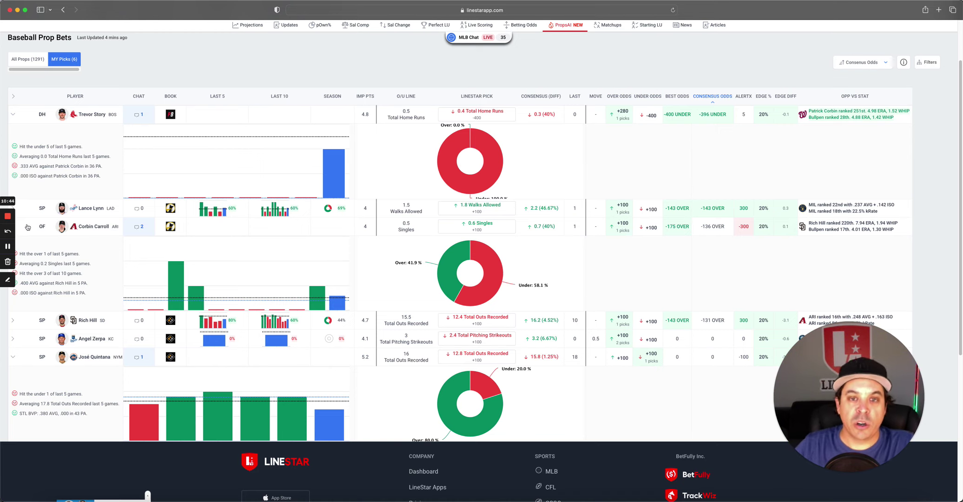
{"action": "mouse_move", "coordinate": [147, 163]}
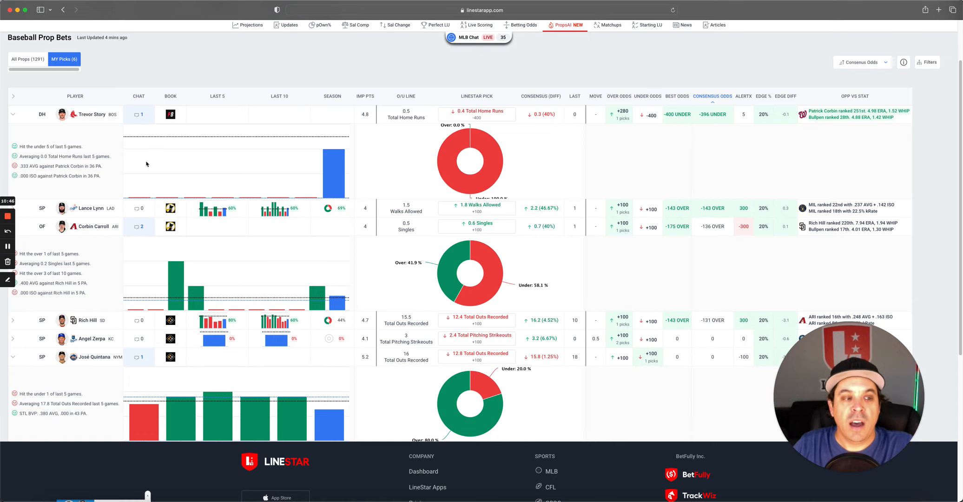